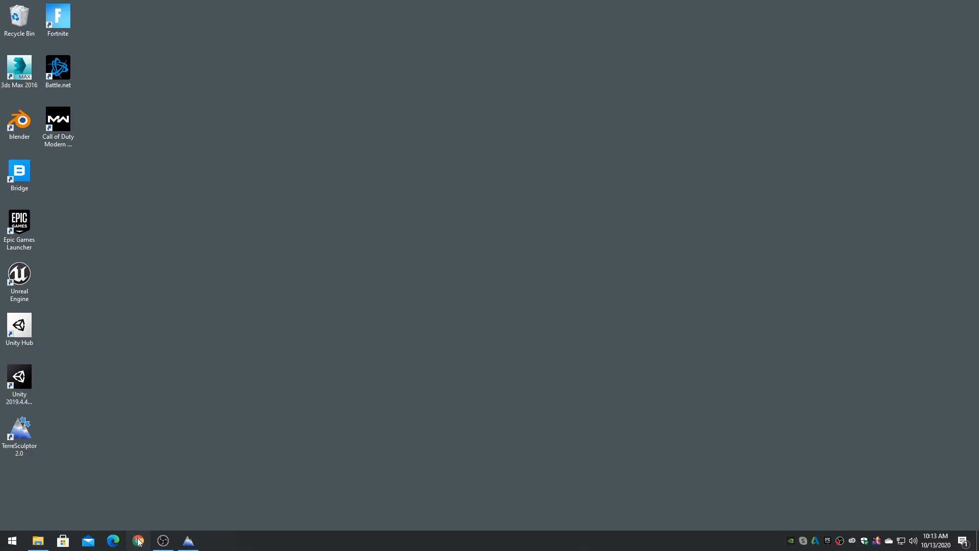
Launch Chrome and load the environment.data.gov.uk Survey Data Download map.
click(138, 540)
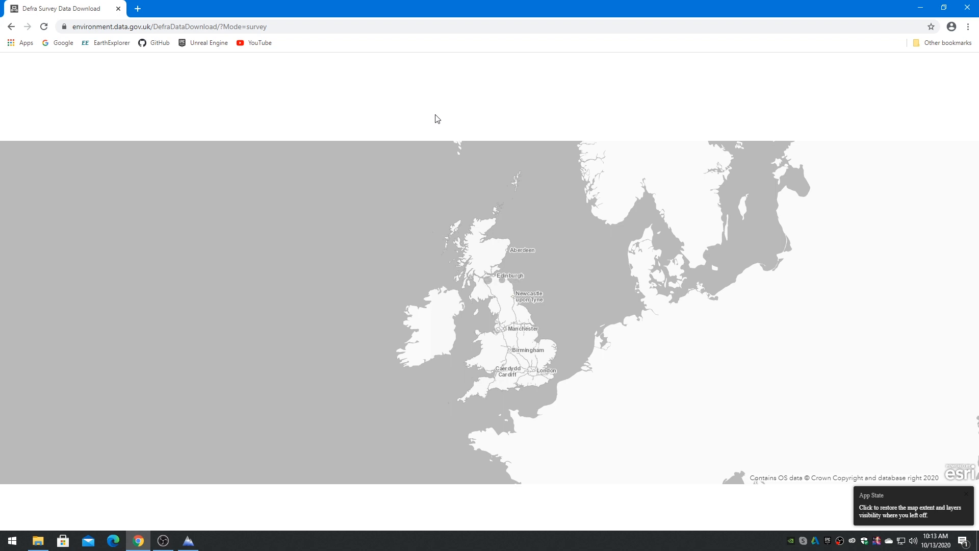
mouse_move(592, 285)
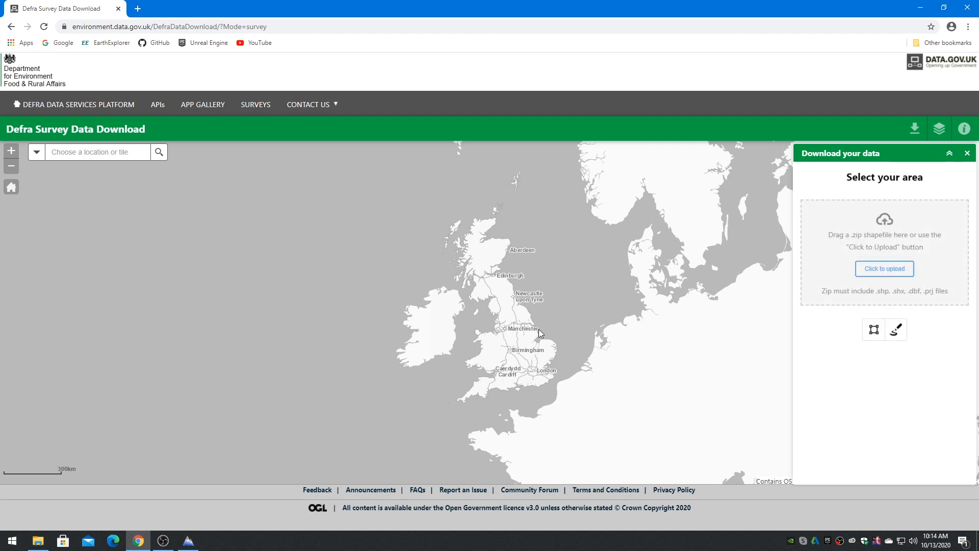
Zoom the map in on the Mansfield area until OS grid tiles like SK84SW appear.
scroll(up, 3)
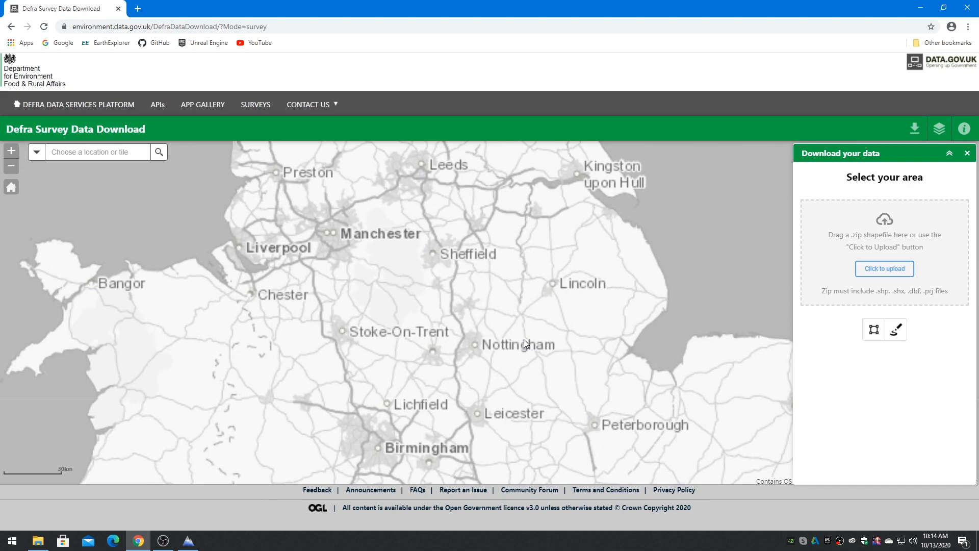
scroll(up, 3)
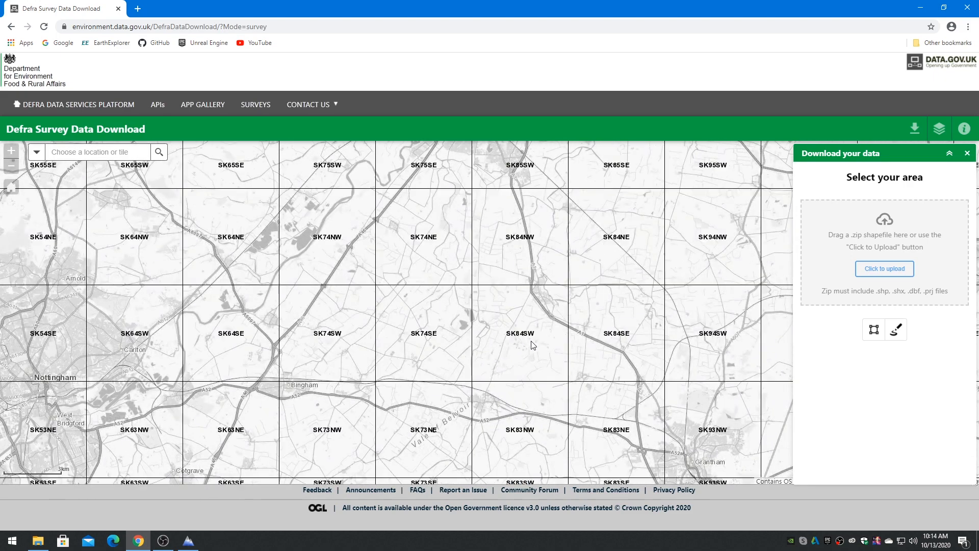
mouse_move(379, 279)
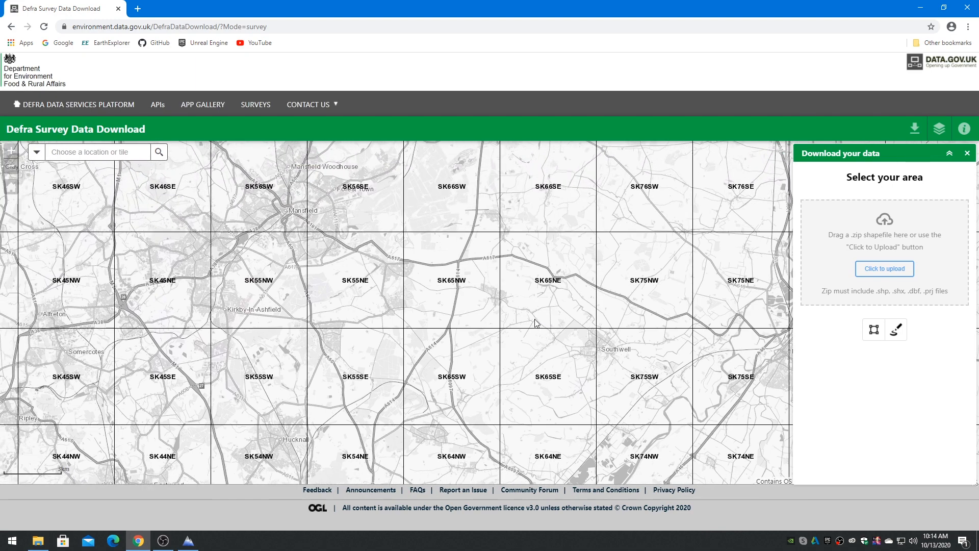
mouse_move(873, 328)
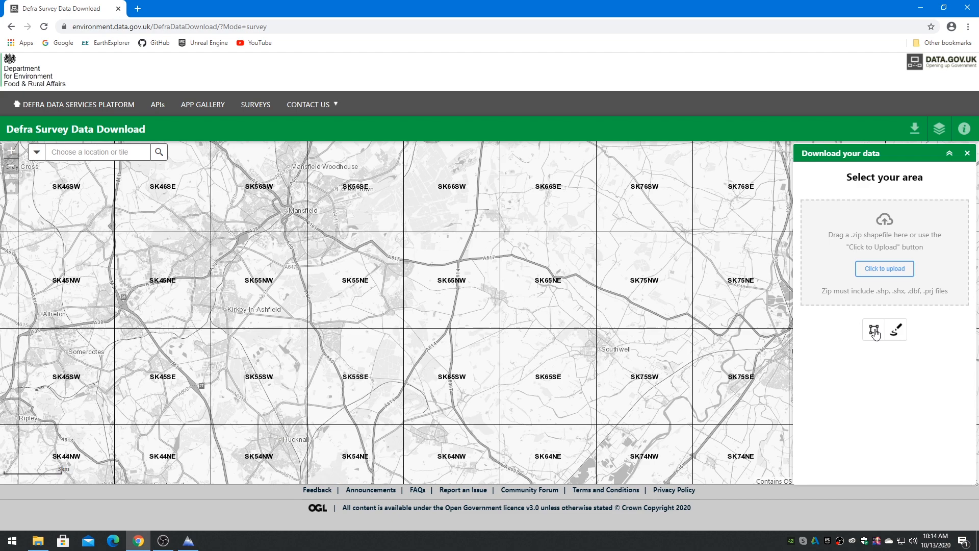
Draw a rectangle over tile SK65NW and list the LIDAR Composite DSM 2017 2m tiles available.
click(873, 329)
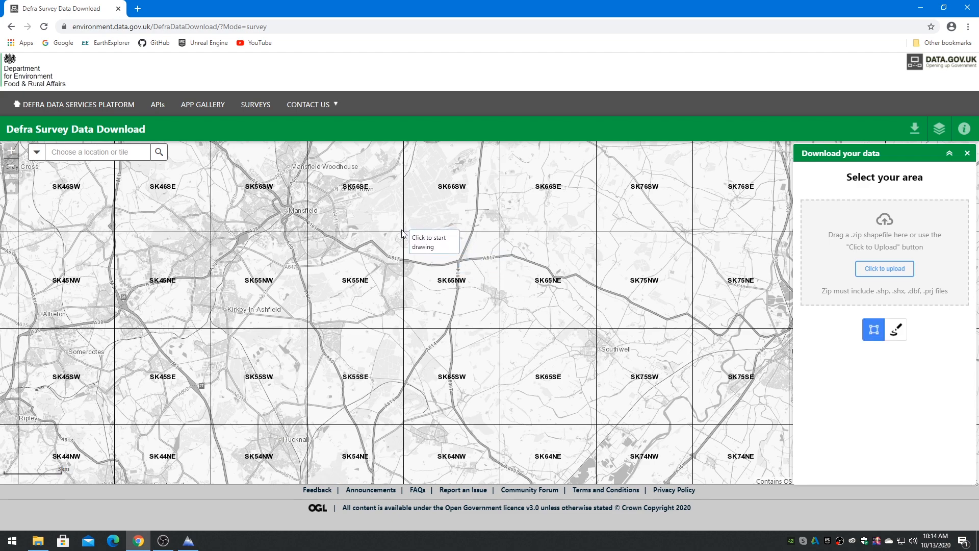
click(402, 234)
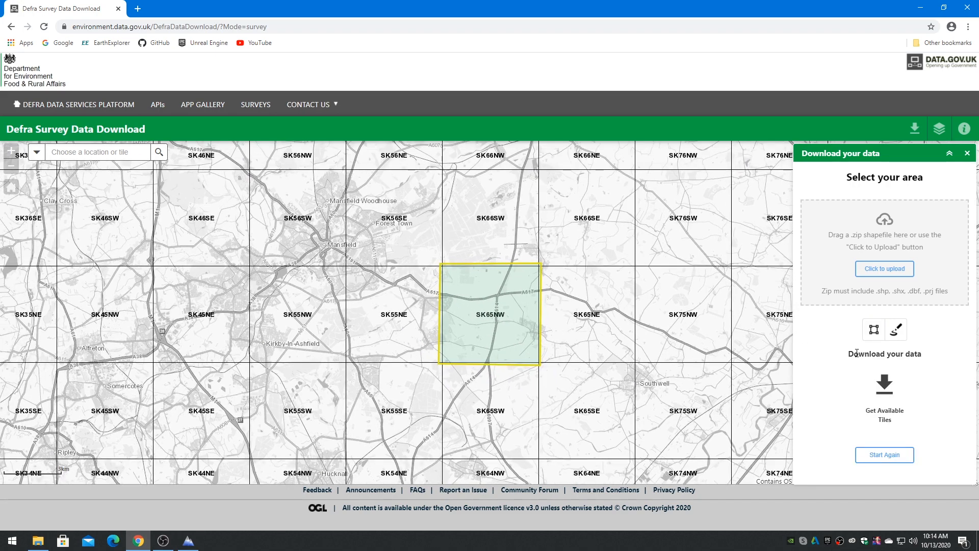
mouse_move(884, 414)
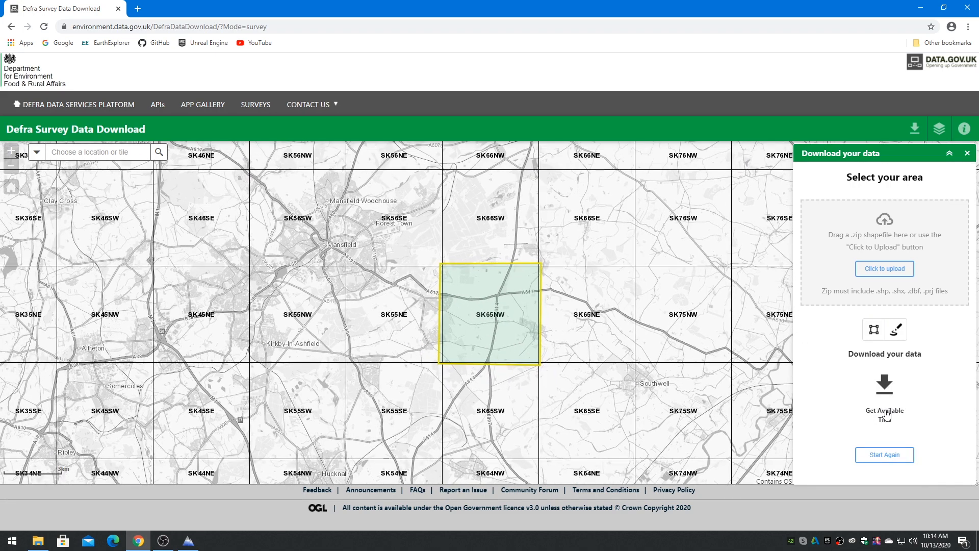
click(884, 387)
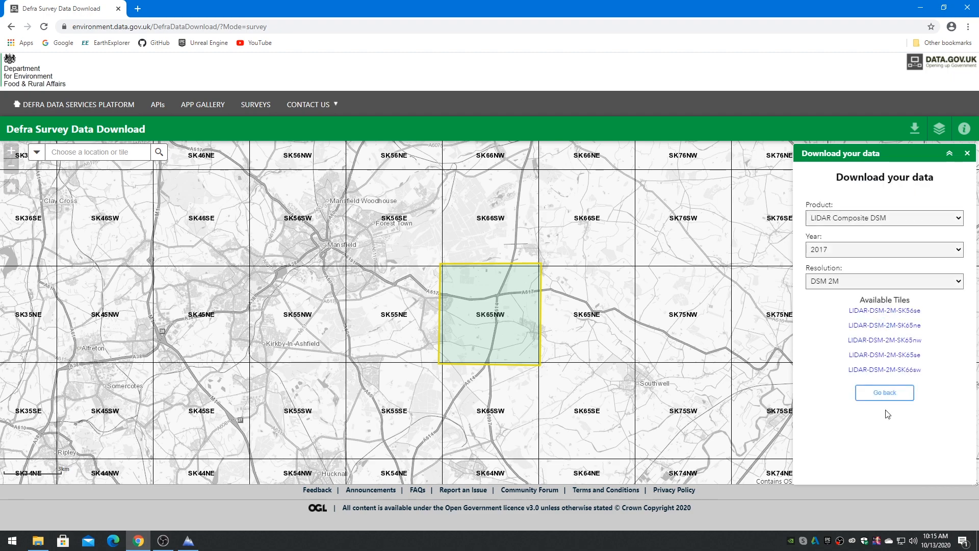
Switch the product to LIDAR Composite DTM and download the LIDAR-DTM-2m-2019-SK65nw tile.
click(882, 217)
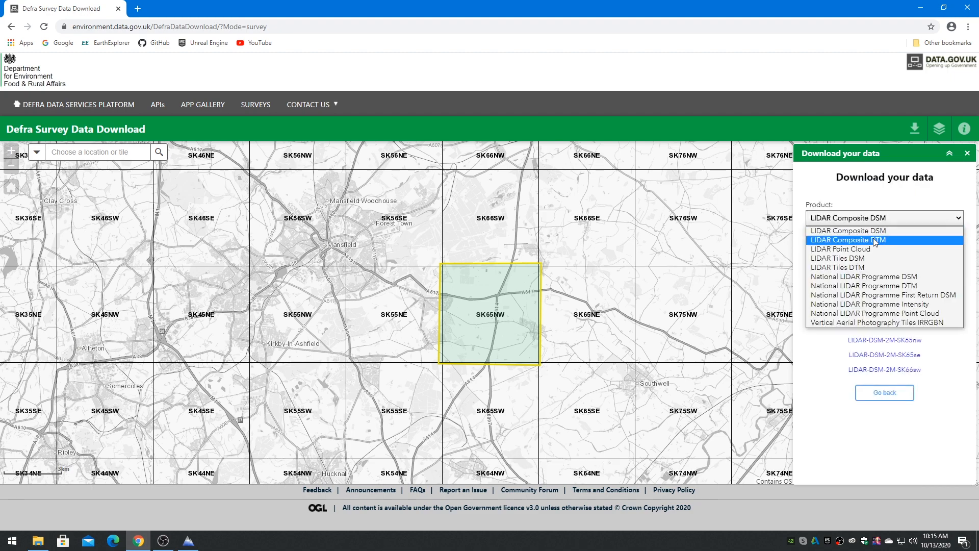
click(848, 240)
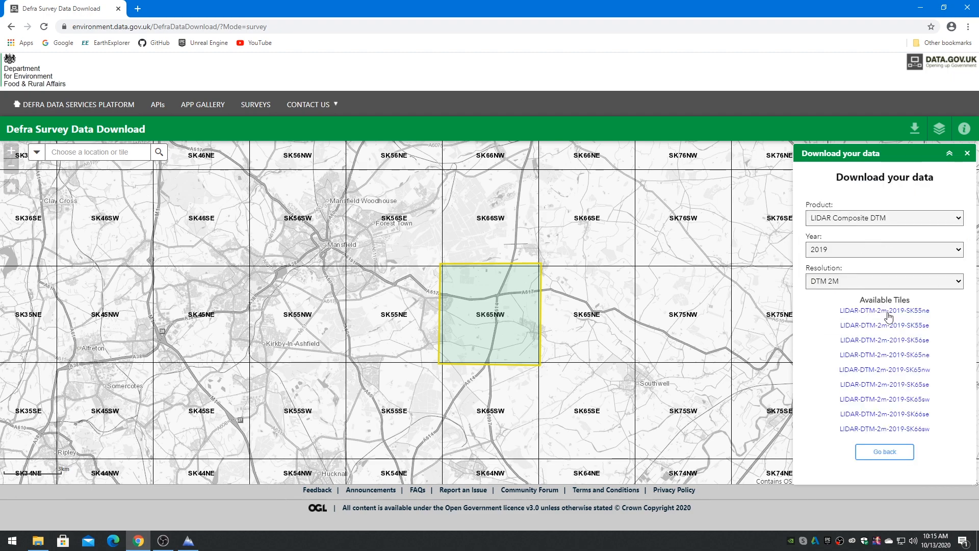
mouse_move(884, 369)
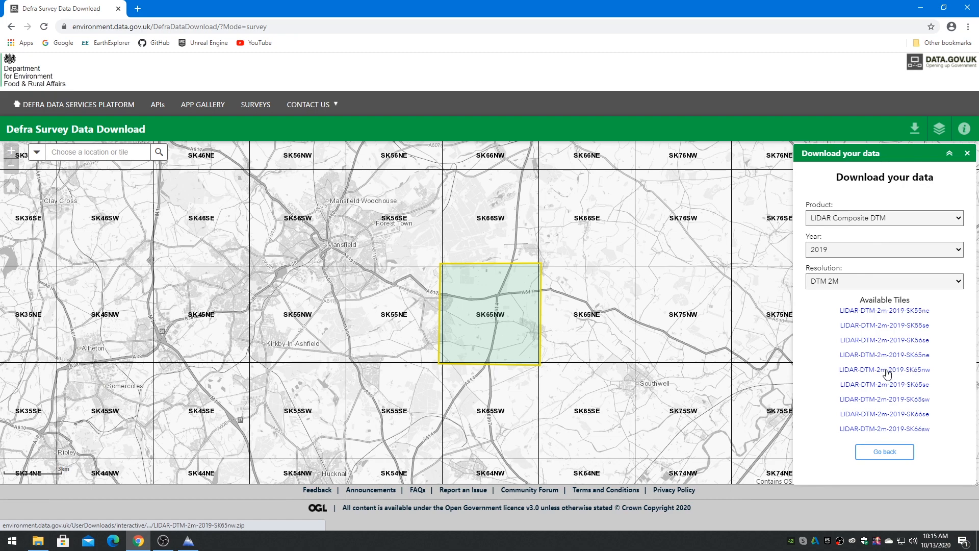
click(883, 369)
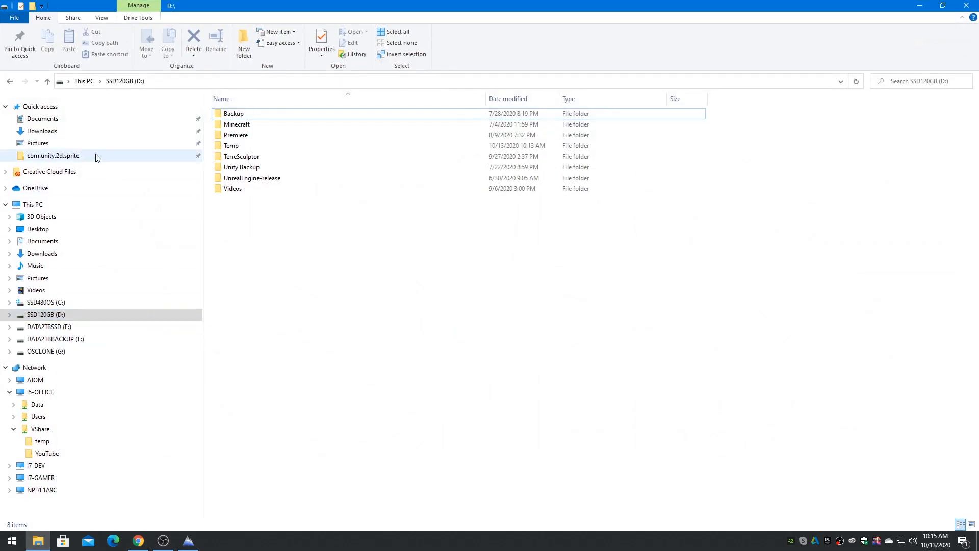
Extract the LIDAR-DTM-2m-2019-SK65nw zip on drive D and select SK65nw_DTM_2m.tif.
click(42, 131)
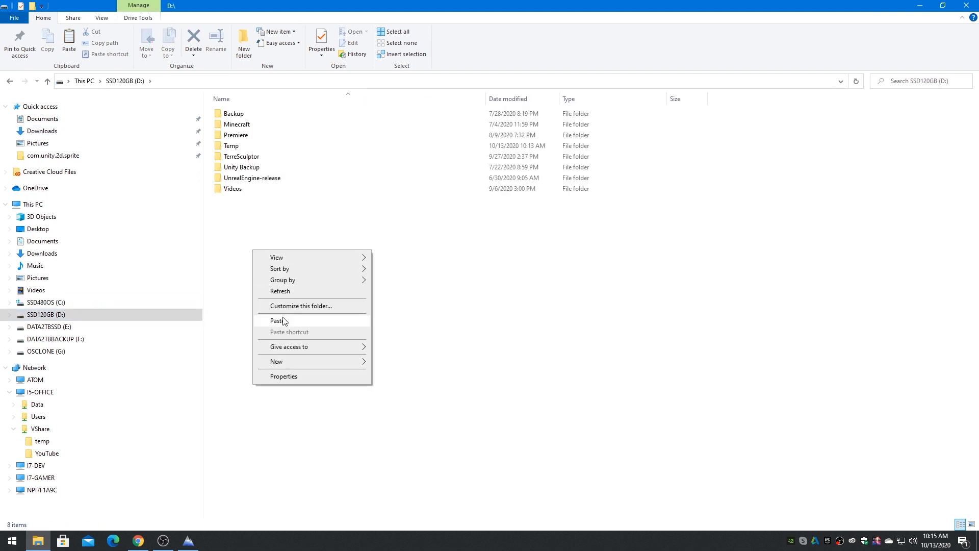
right_click(237, 199)
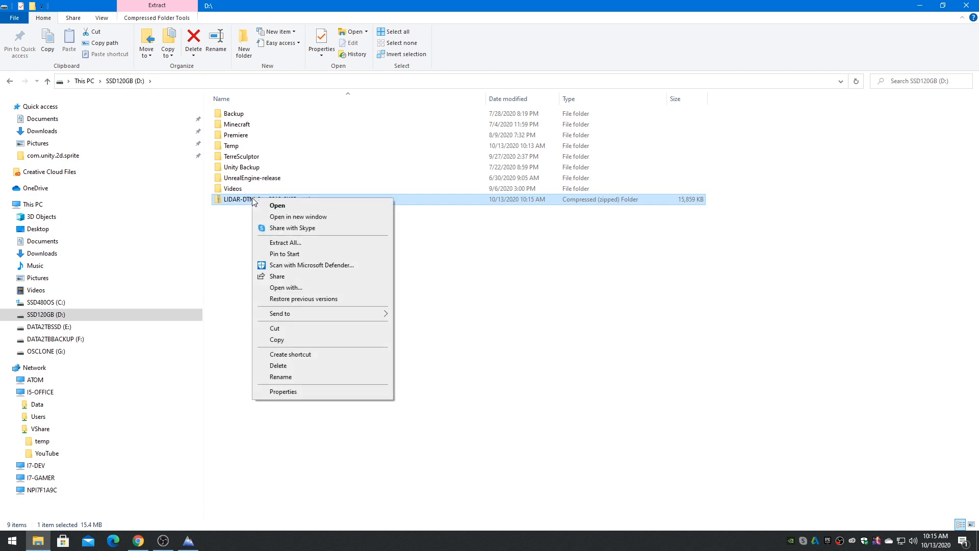
click(285, 242)
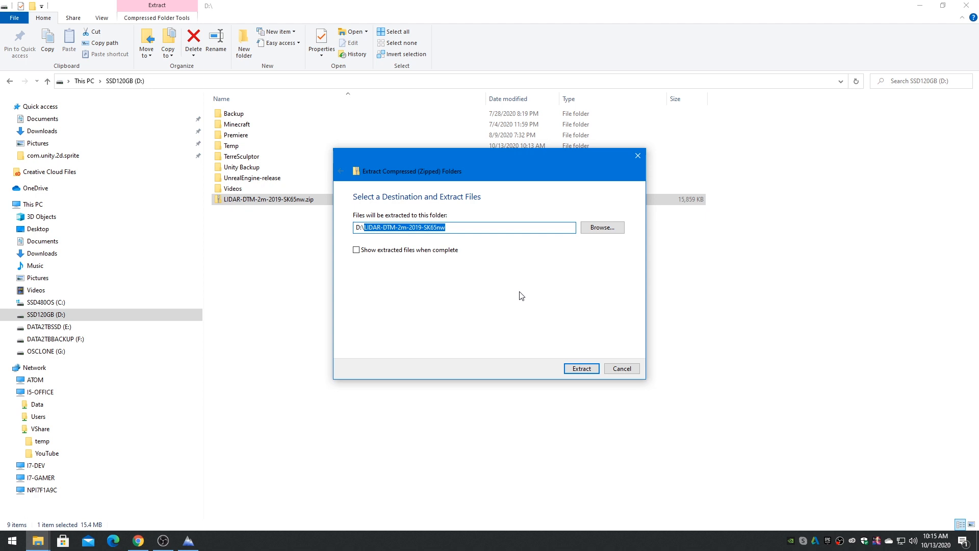
click(580, 368)
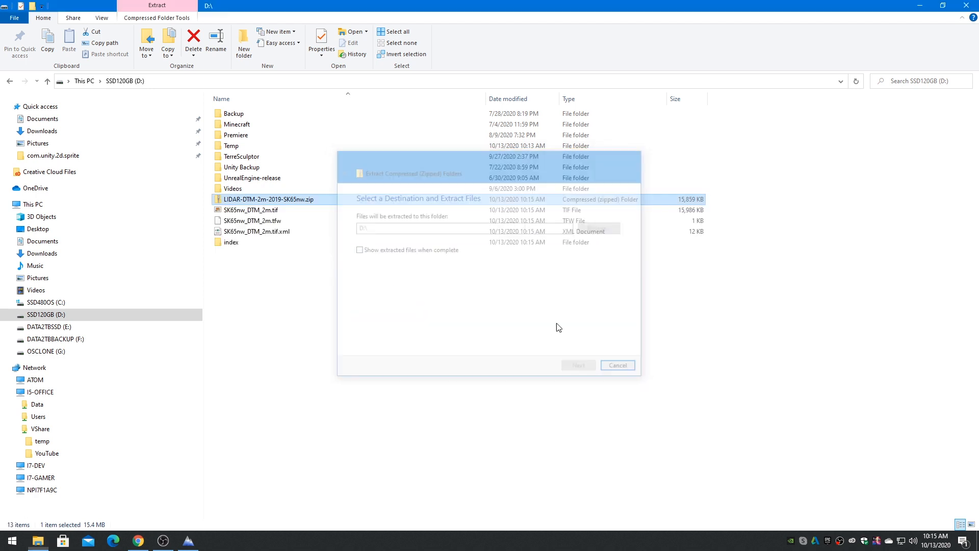
click(616, 364)
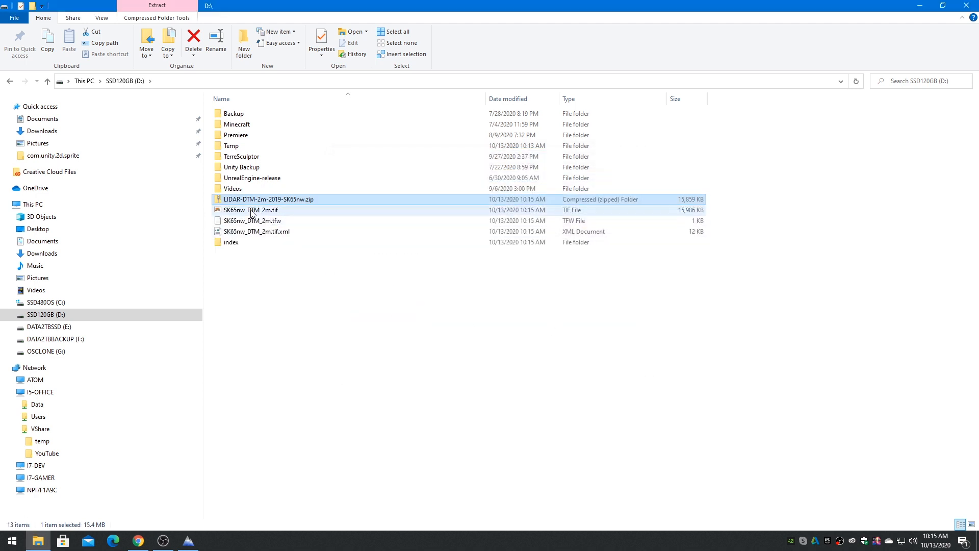
click(250, 209)
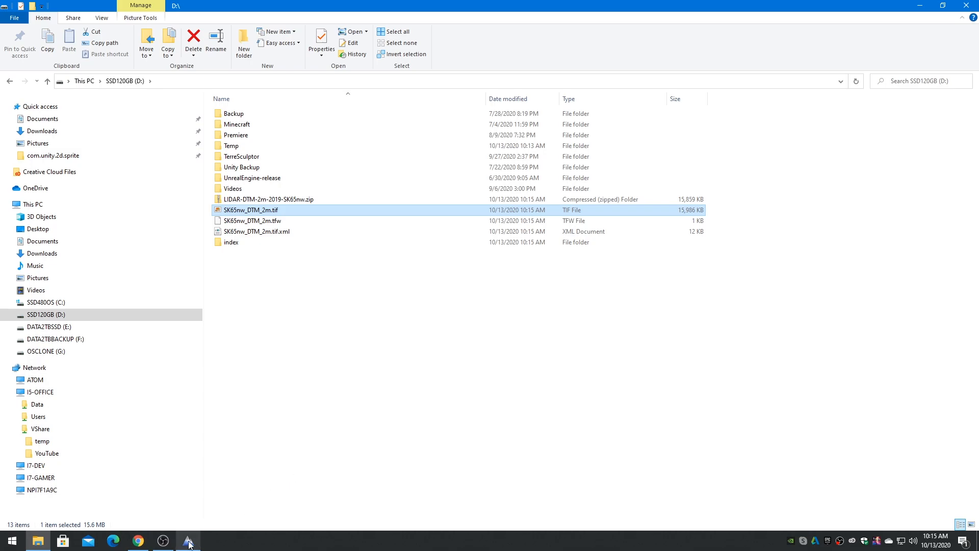
Import SK65nw_DTM_2m.tif via File > Import Terrain as a 32-bit float heightmap.
click(188, 540)
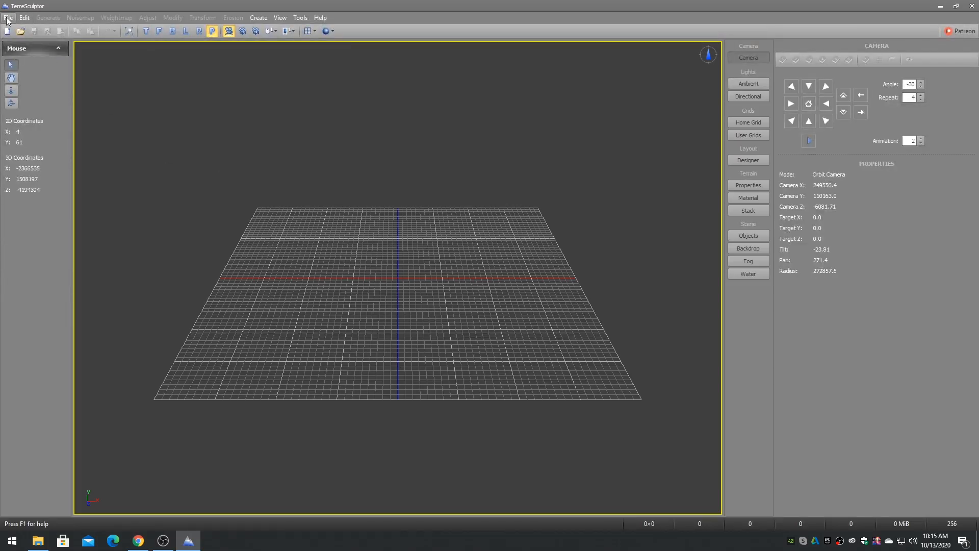
click(8, 17)
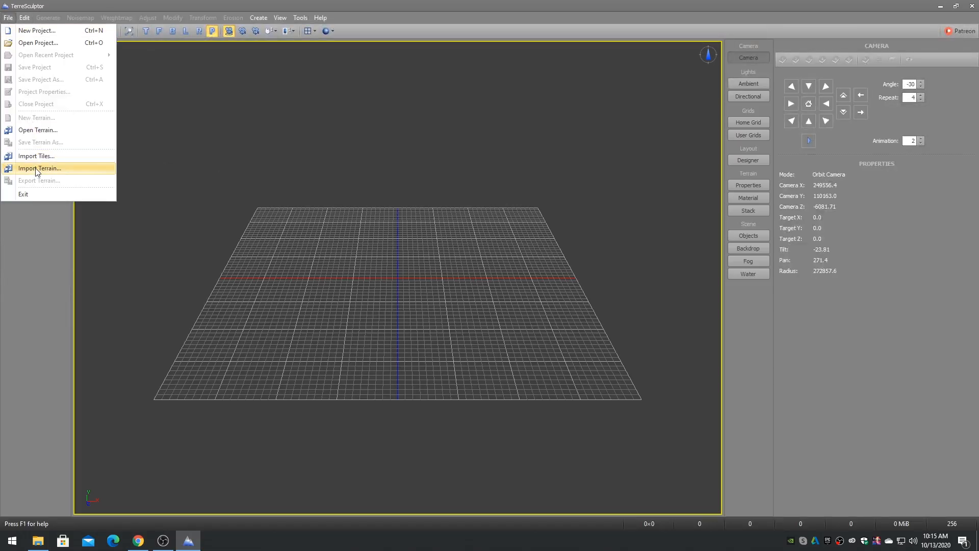
click(39, 168)
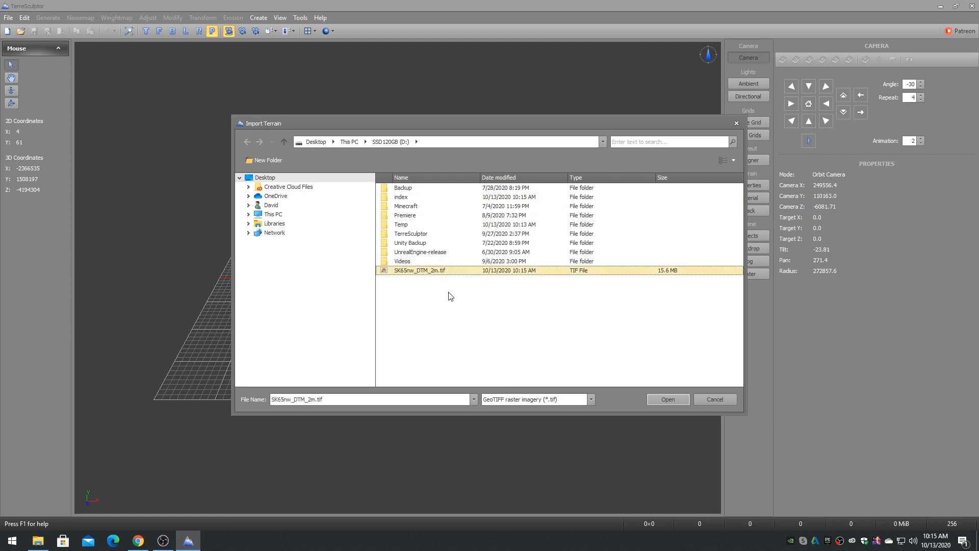
click(667, 398)
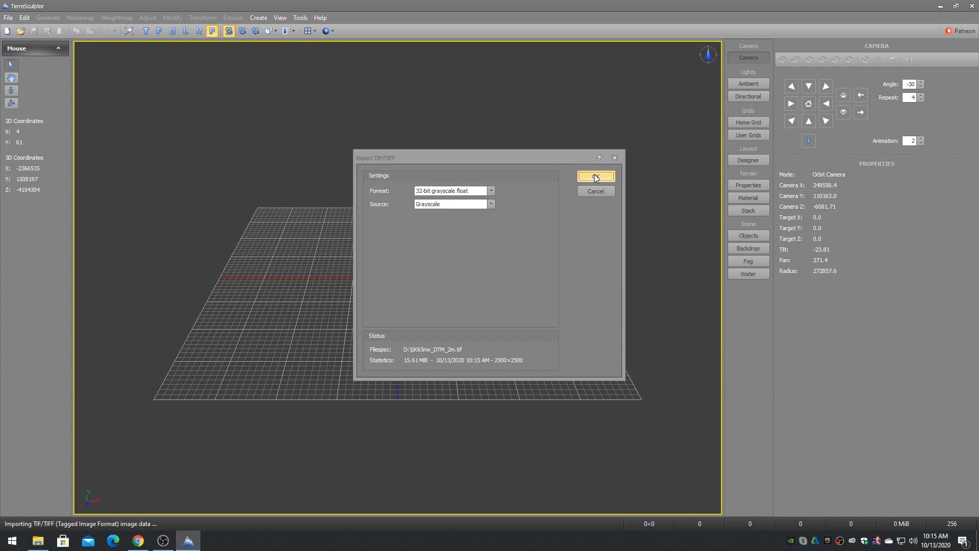
click(593, 176)
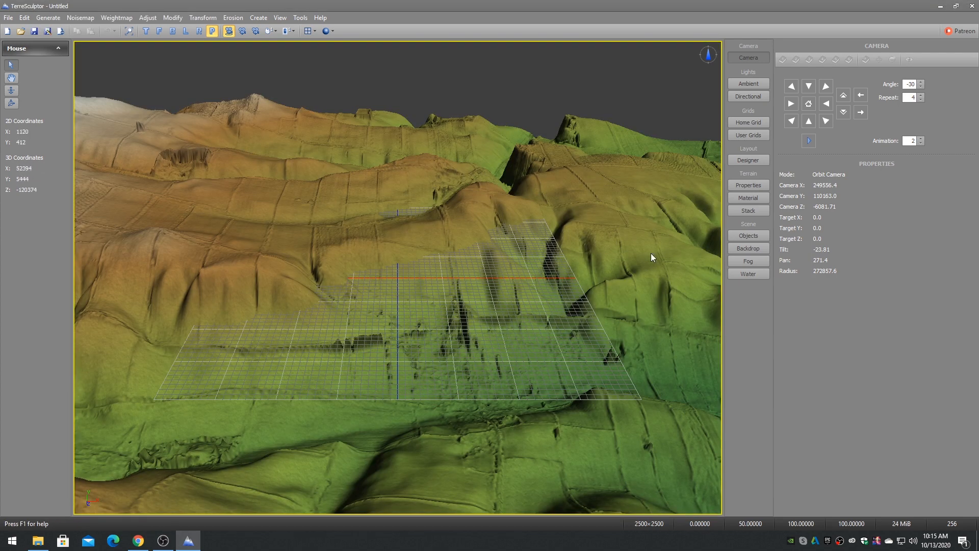
Set the terrain altitude to 34 percent (high 67, low 33) in Modify > Altitude.
click(748, 236)
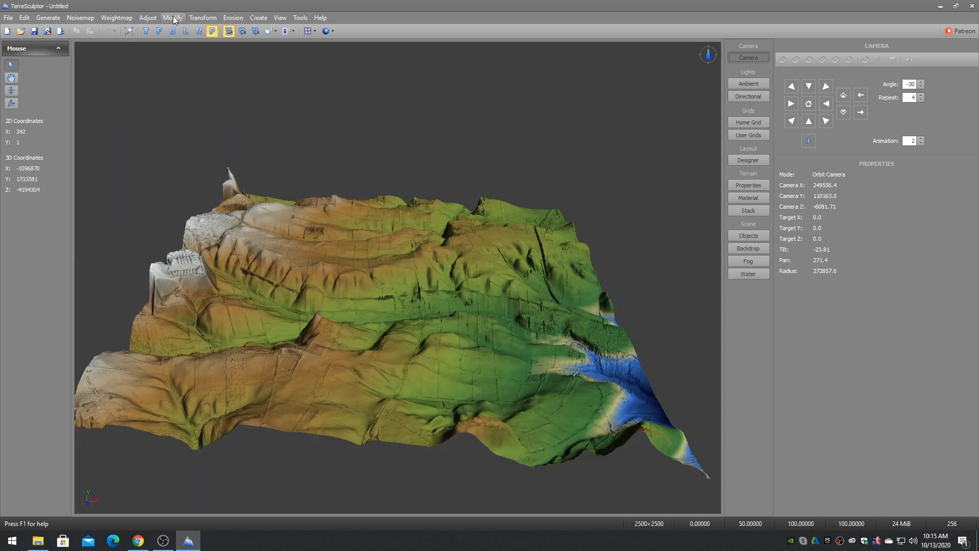
click(173, 17)
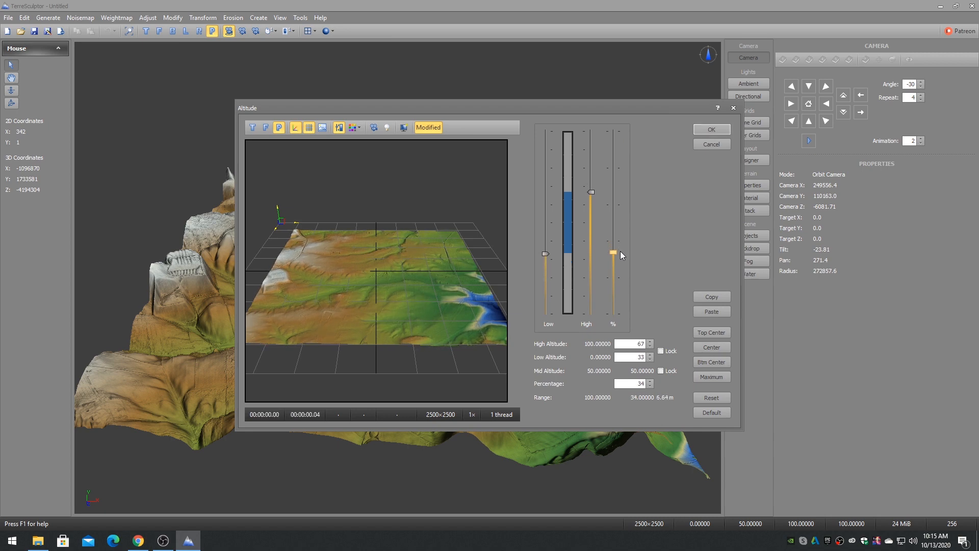
click(710, 128)
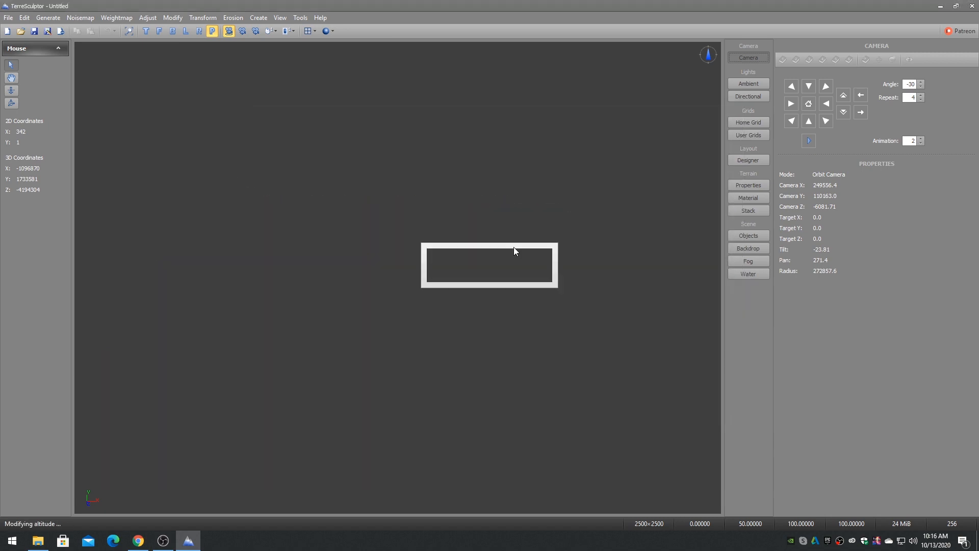